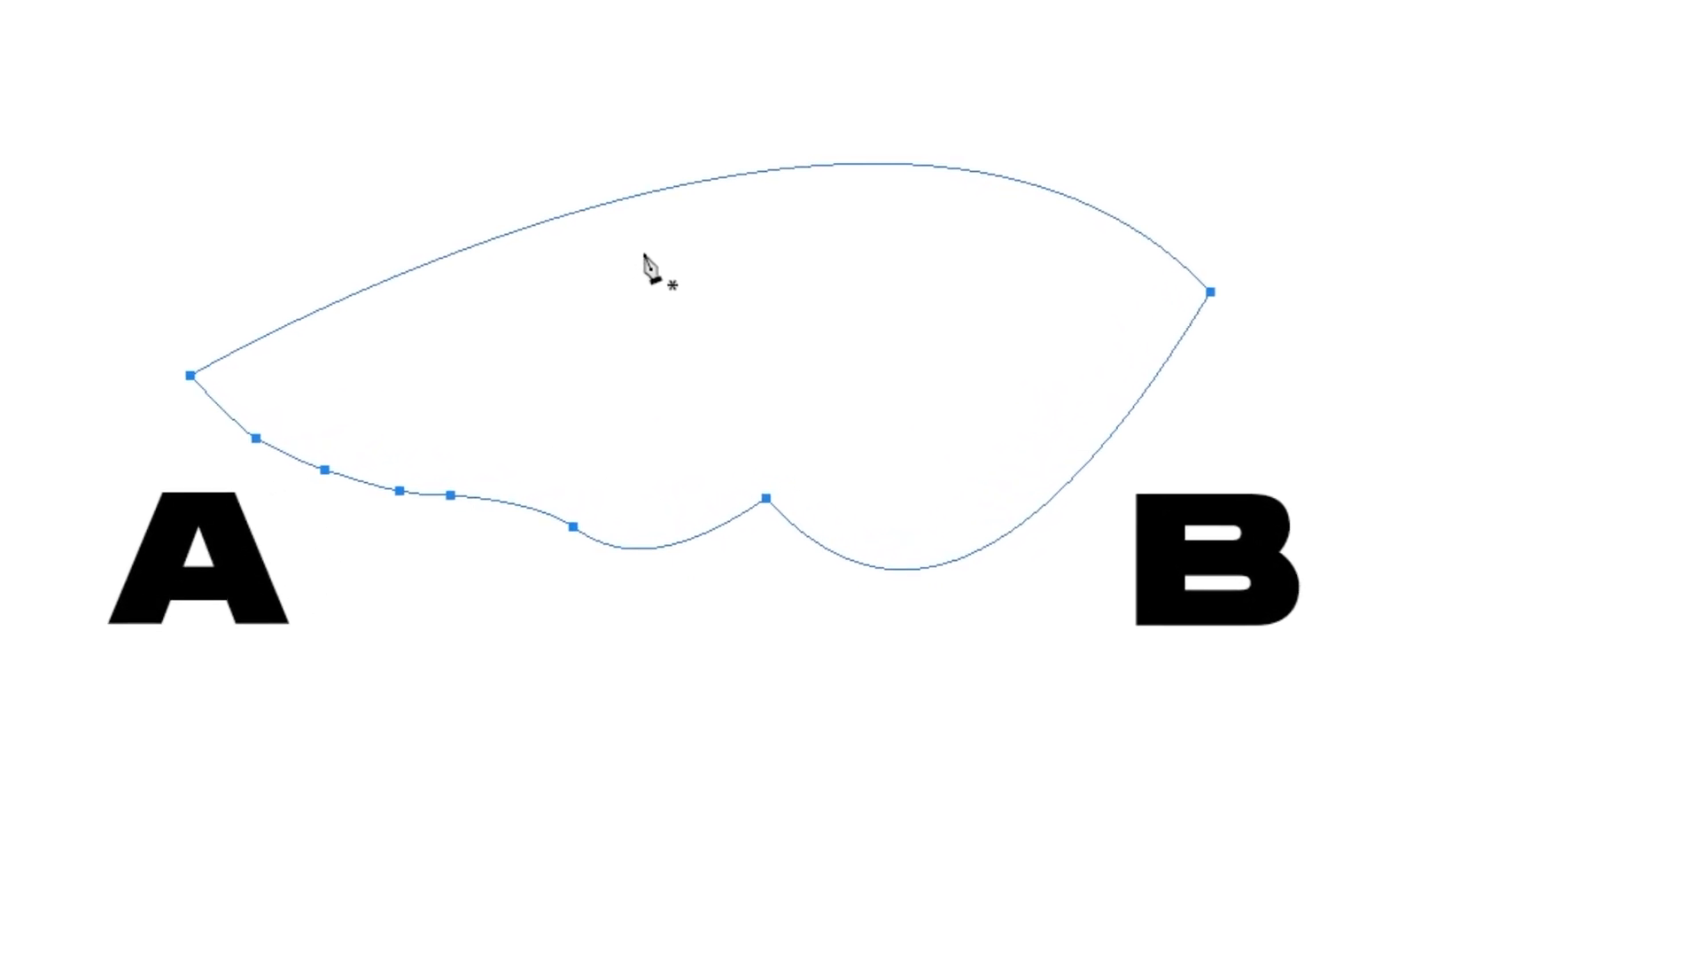
- Convert the curved A–B demo path into a selection with Feather Radius 0
{"action": "right_click", "coordinate": [646, 273]}
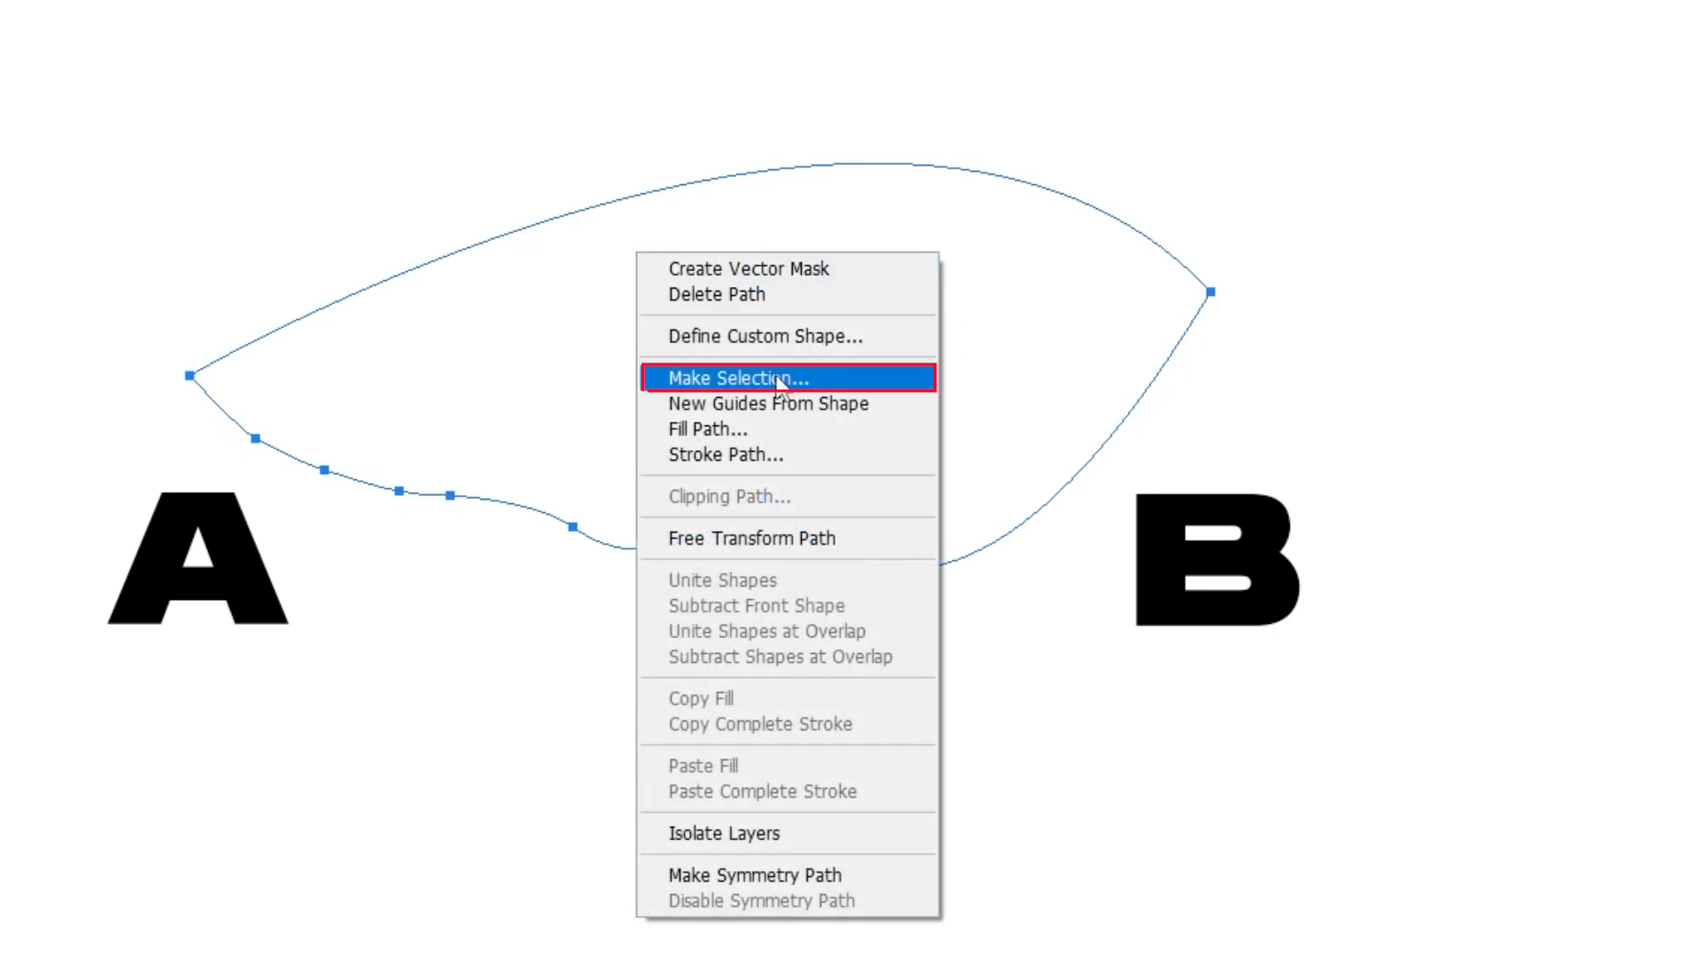
{"action": "left_click", "coordinate": [738, 377]}
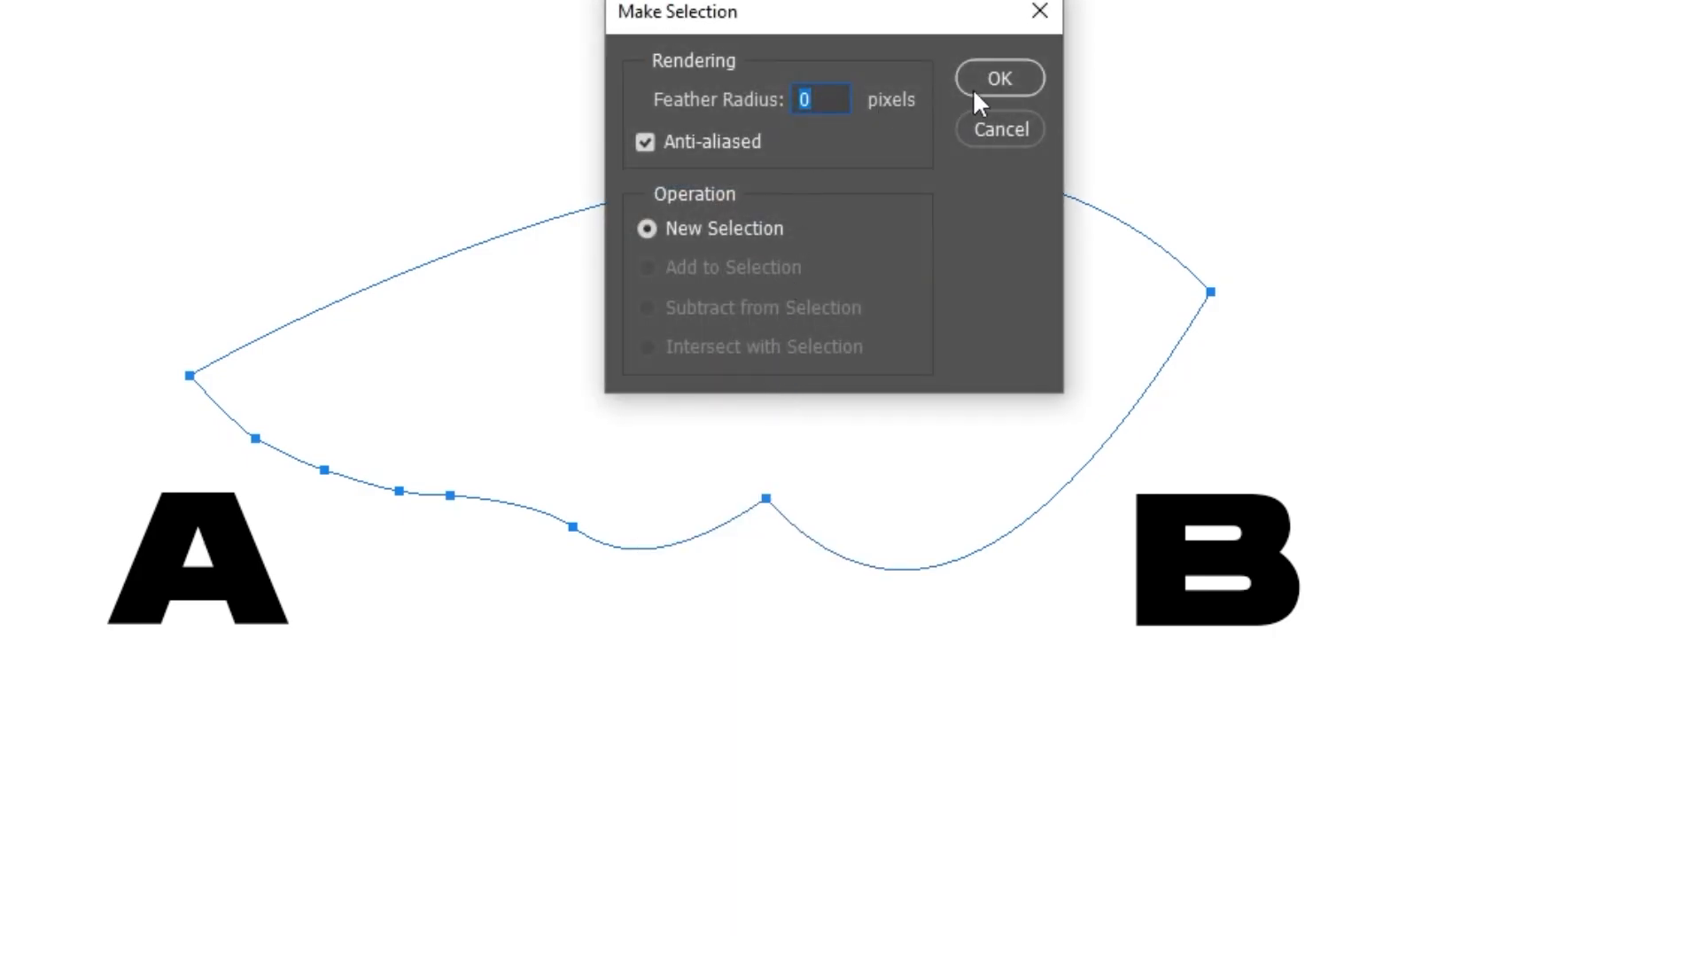
{"action": "left_click", "coordinate": [1003, 78]}
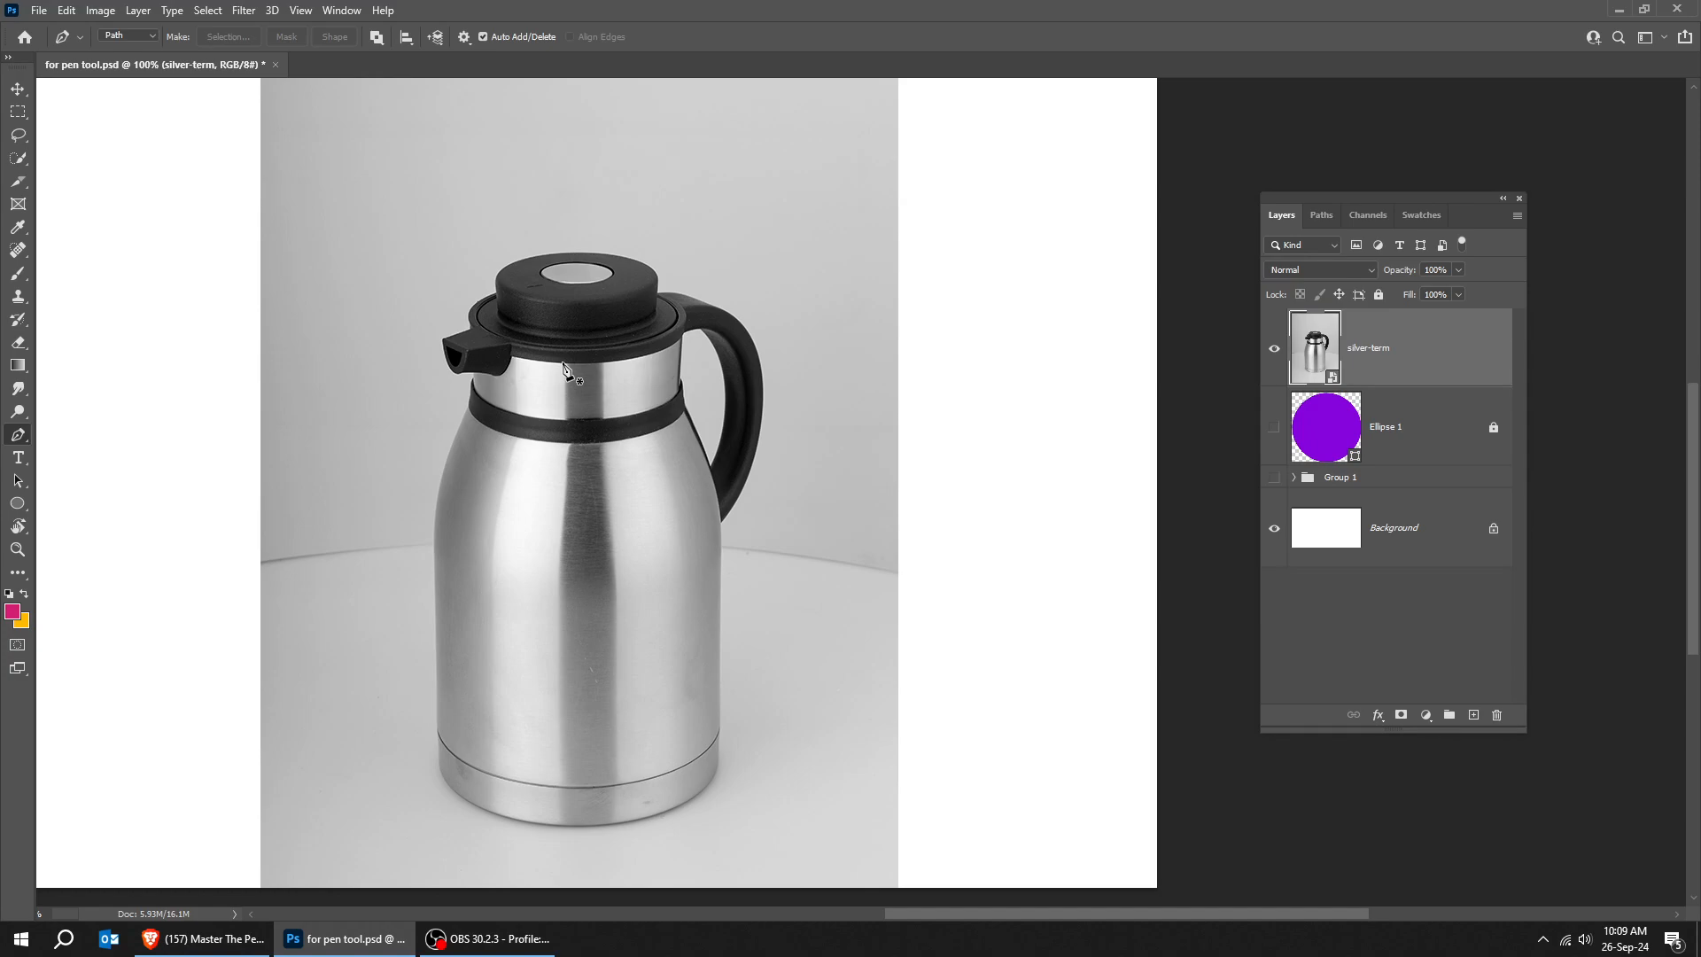
{"action": "mouse_move", "coordinate": [18, 436]}
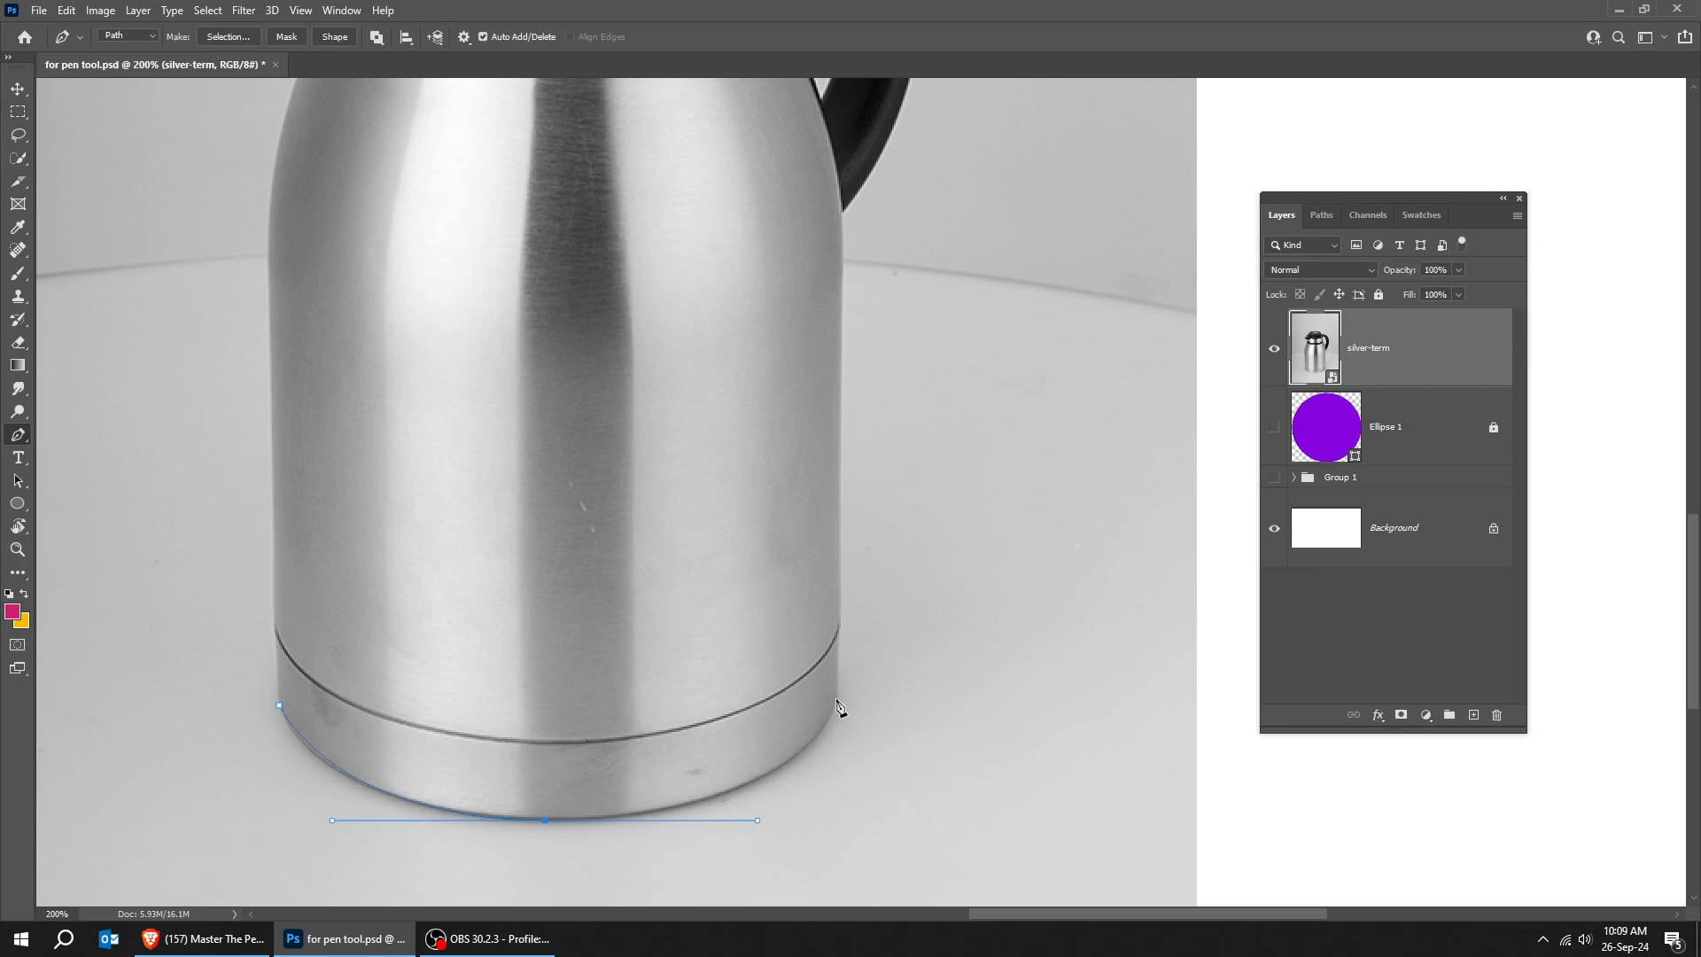
- Place a Pen anchor point along the kettle's base to start the outline
{"action": "left_click", "coordinate": [836, 714]}
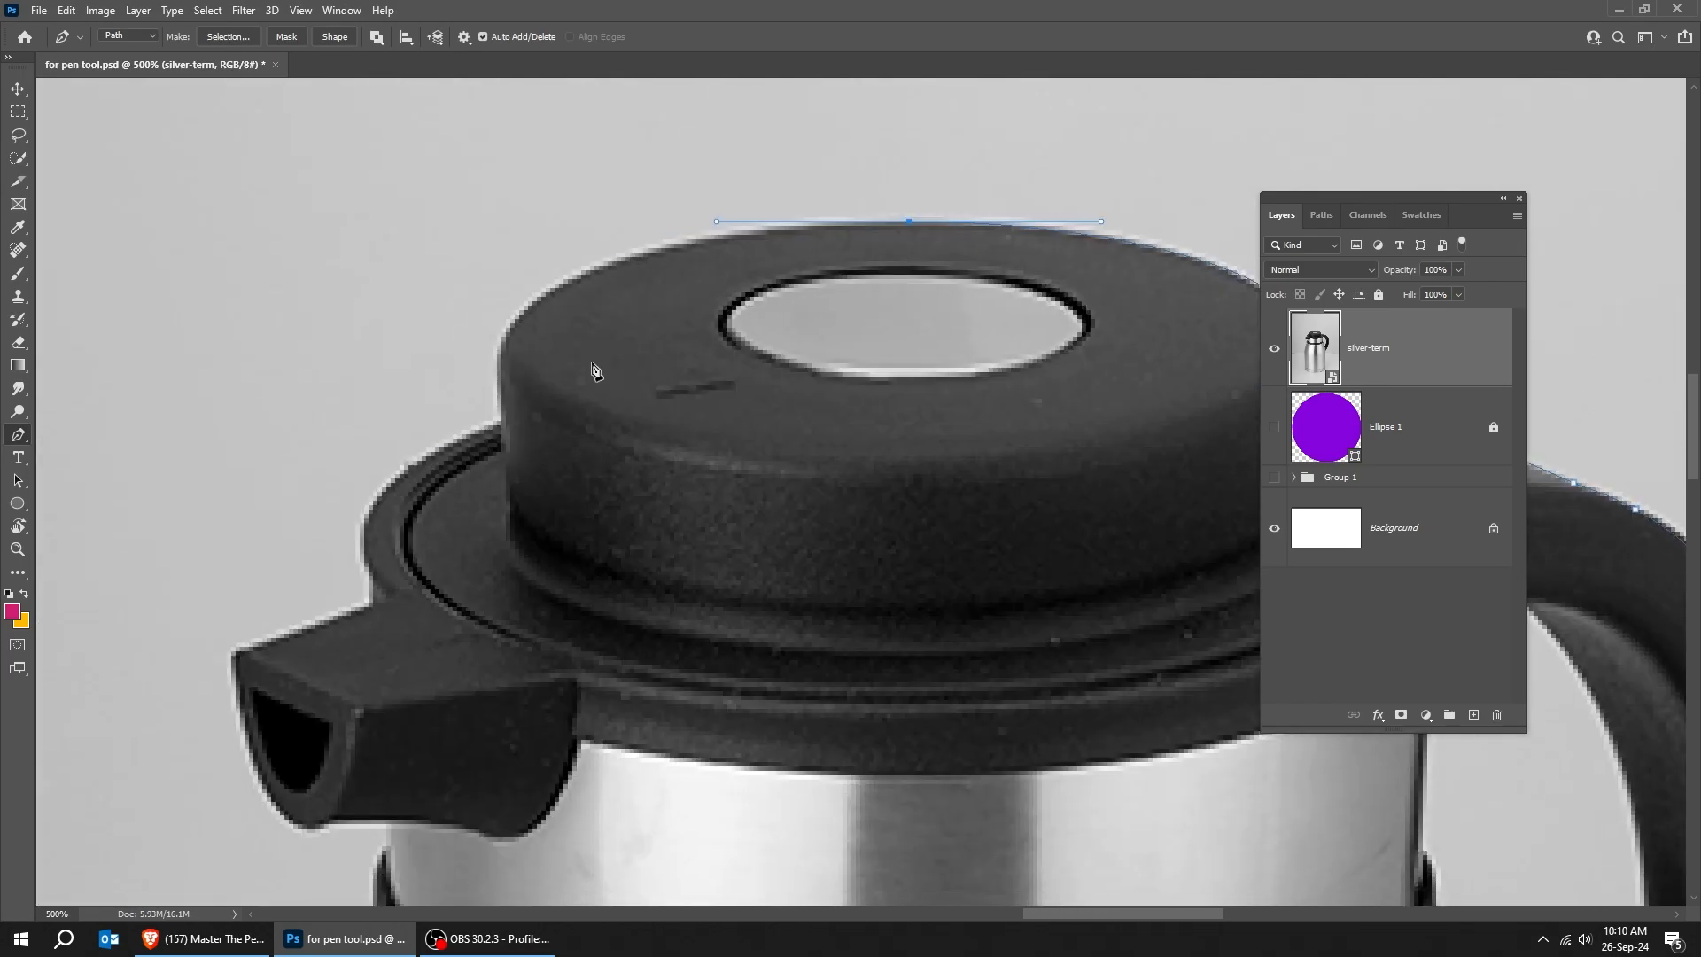
- Continue the Pen path around the lid's left edge and down beneath the spout
{"action": "left_click", "coordinate": [499, 416]}
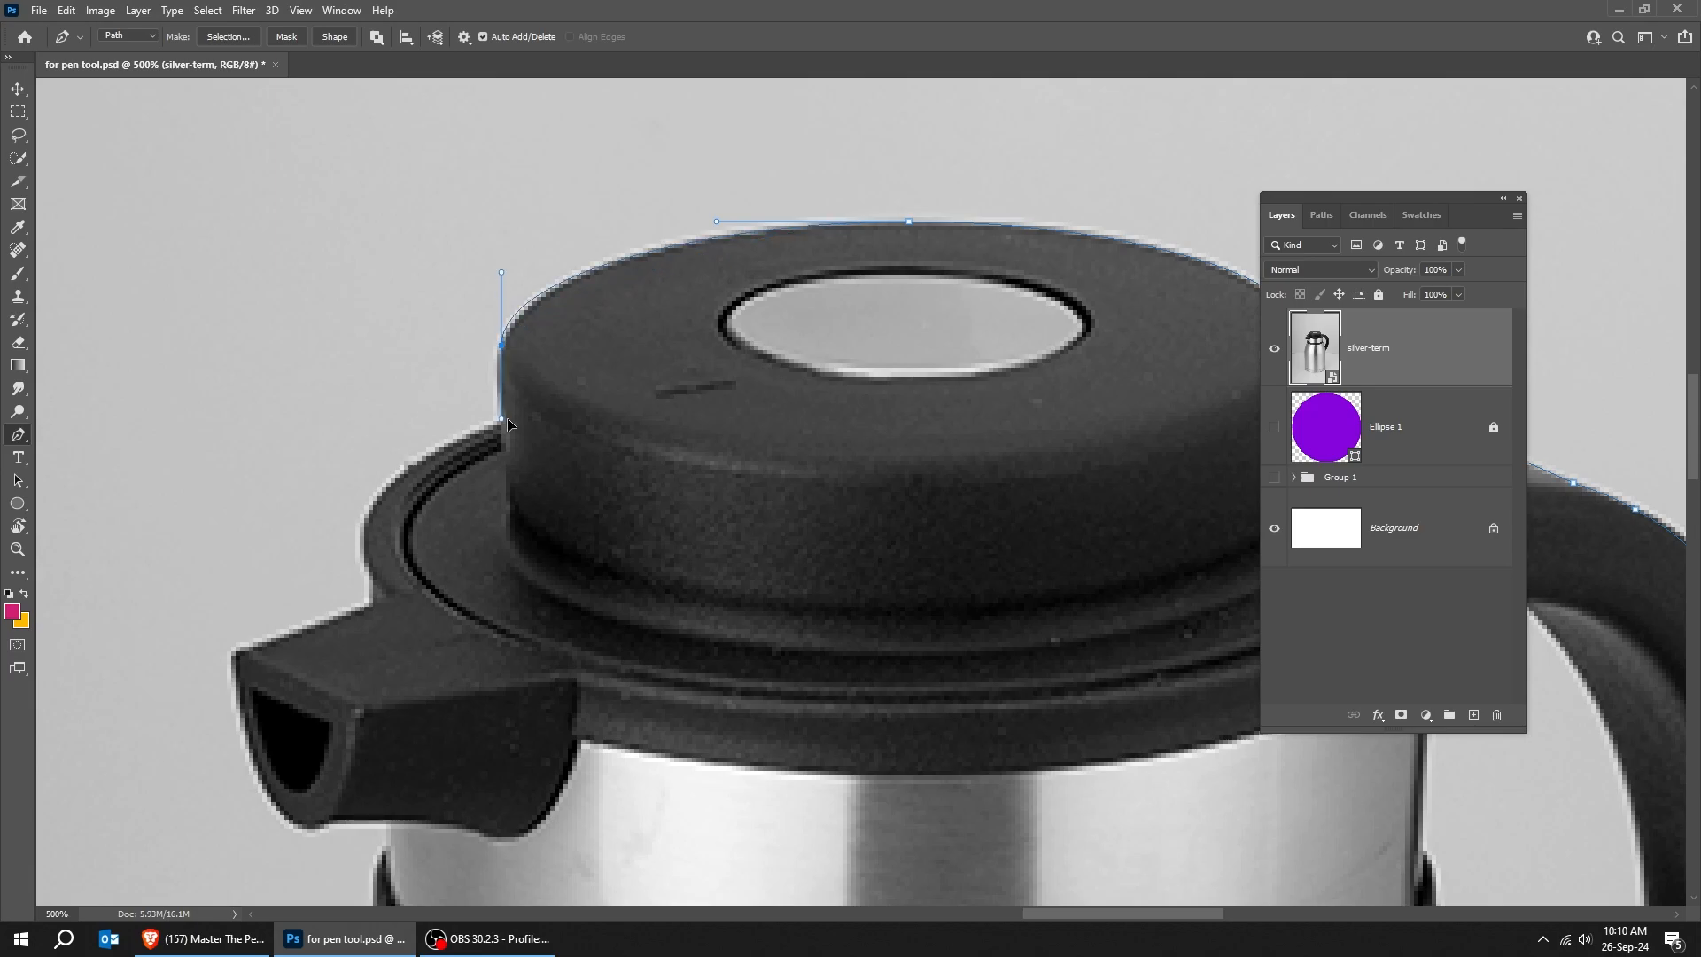
{"action": "mouse_move", "coordinate": [509, 392]}
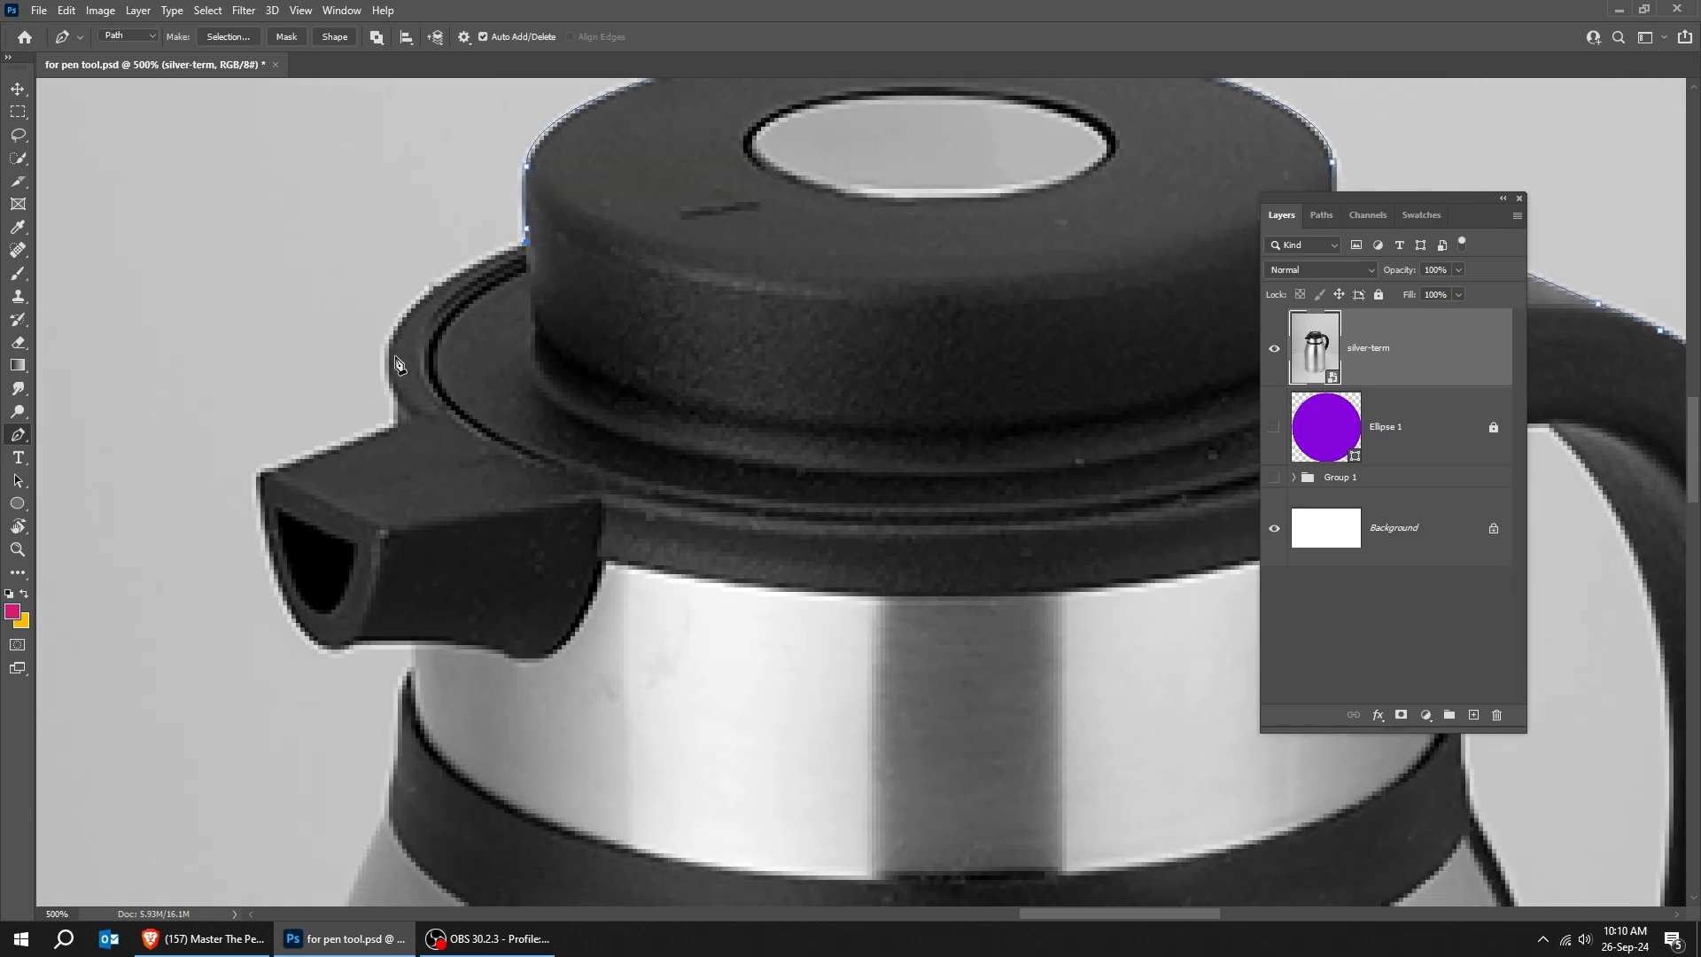
{"action": "left_click_drag", "start_coordinate": [413, 411], "coordinate": [490, 532]}
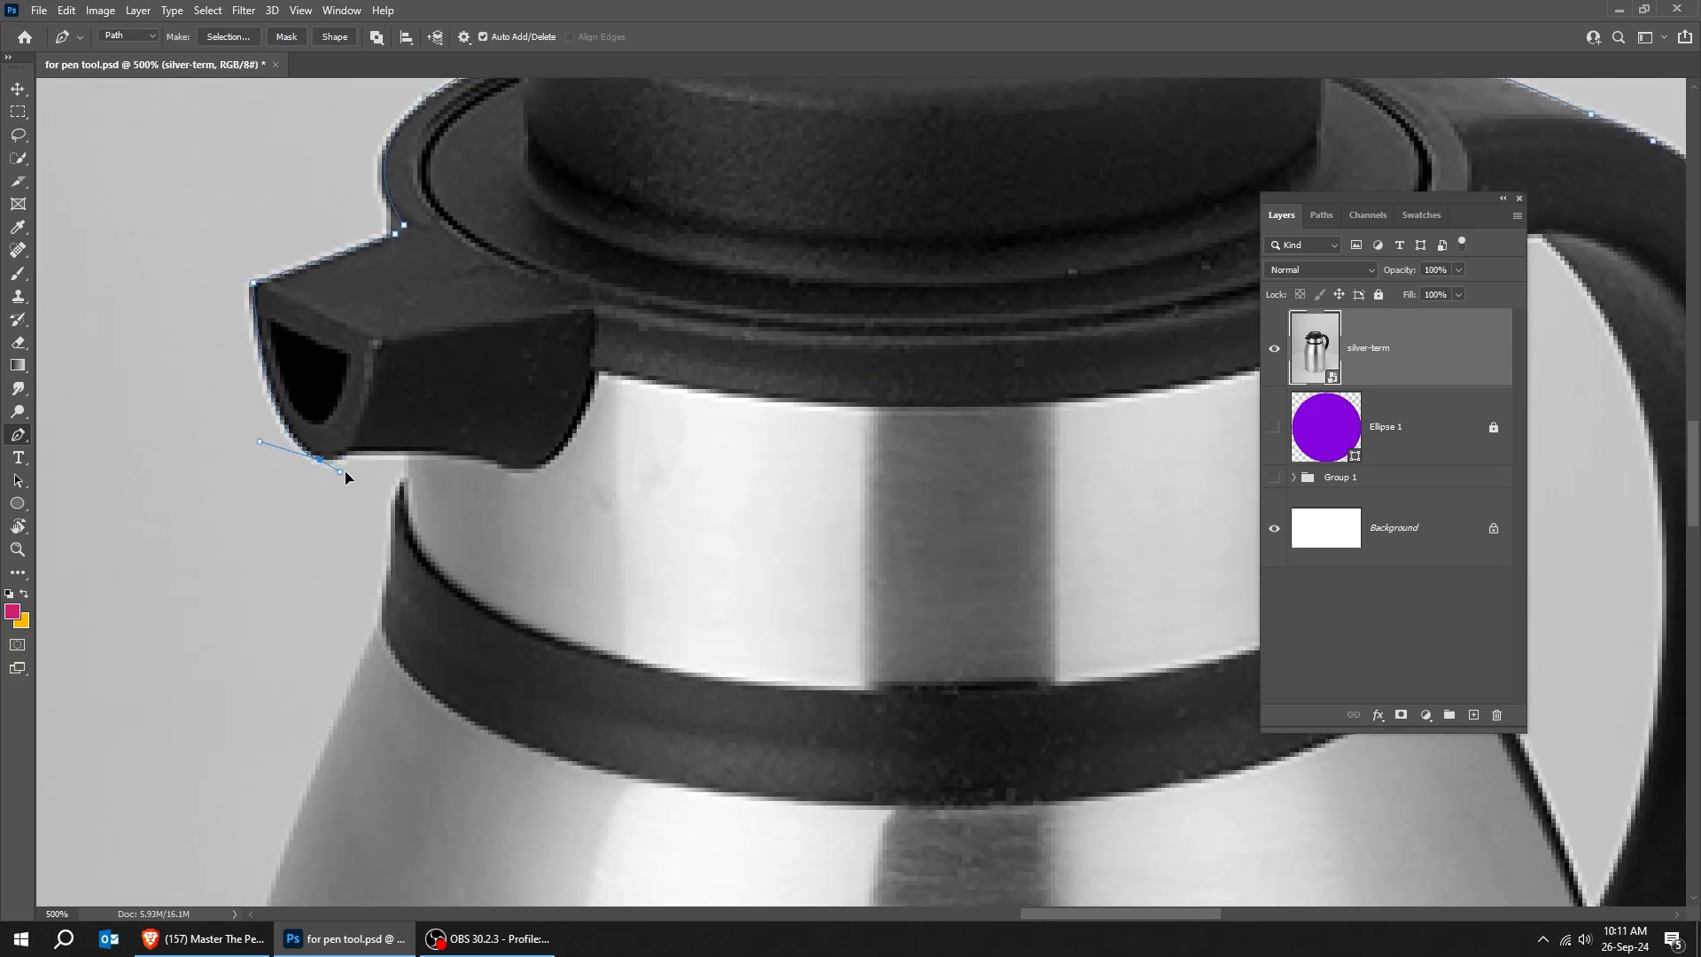
{"action": "left_click", "coordinate": [338, 468]}
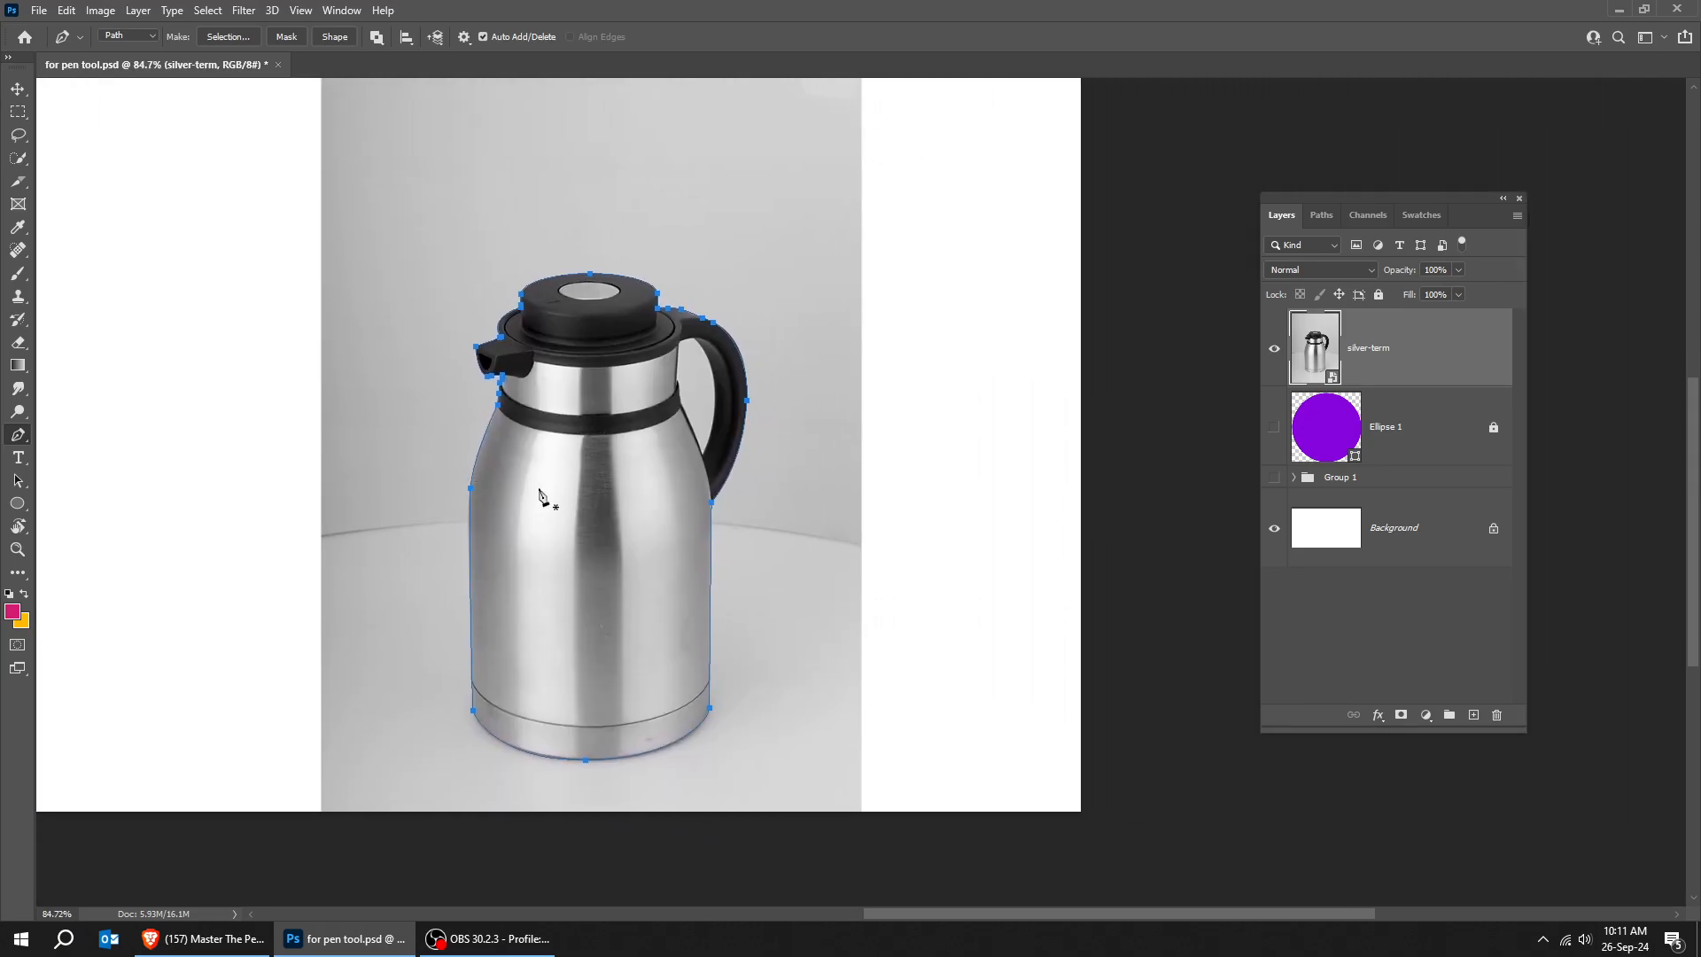
- Convert the kettle outline path to an unfeathered selection and add it as a layer mask
{"action": "right_click", "coordinate": [541, 519]}
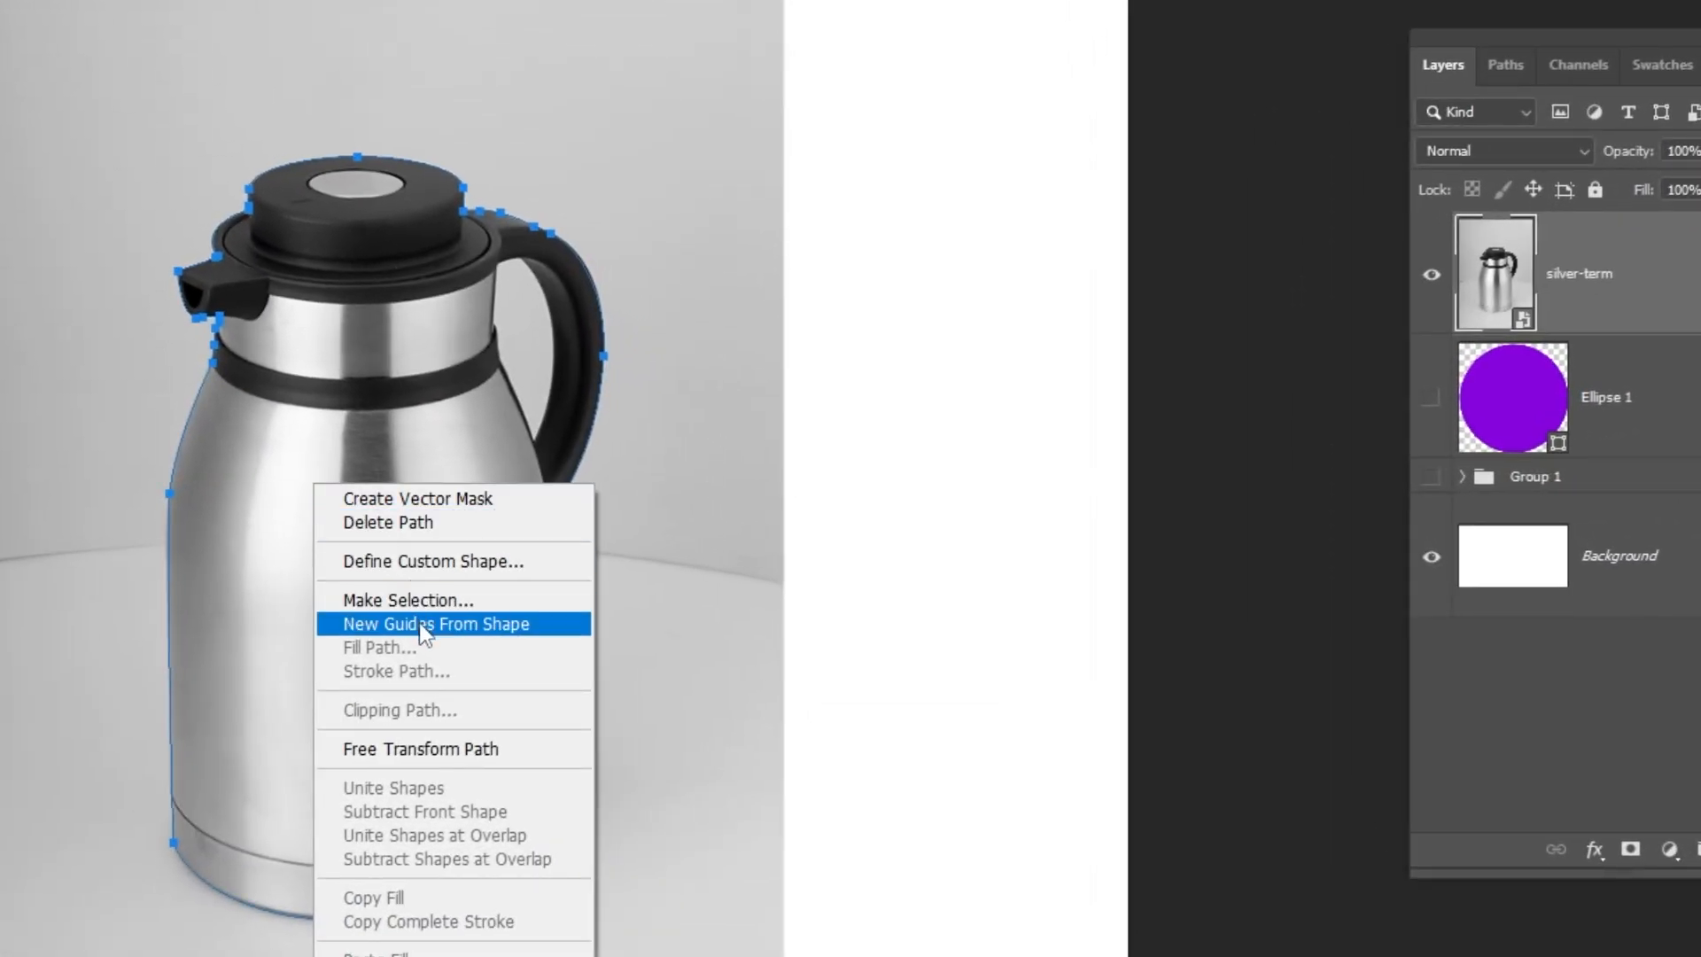
{"action": "left_click", "coordinate": [411, 599]}
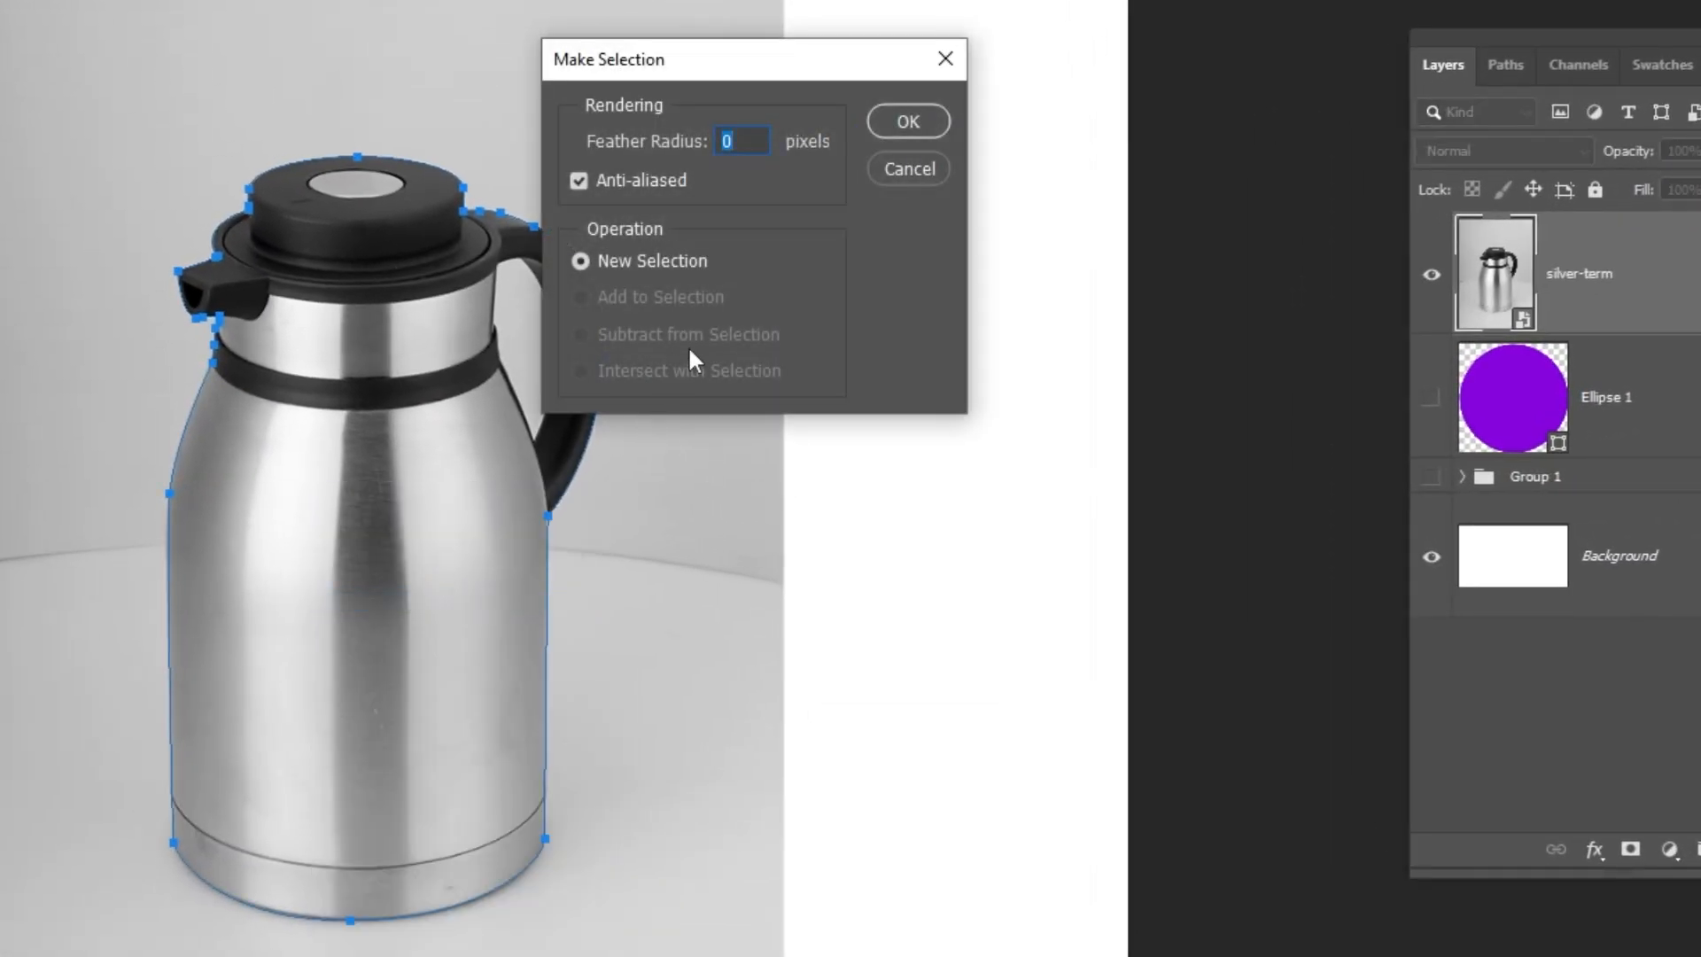
{"action": "left_click", "coordinate": [907, 121]}
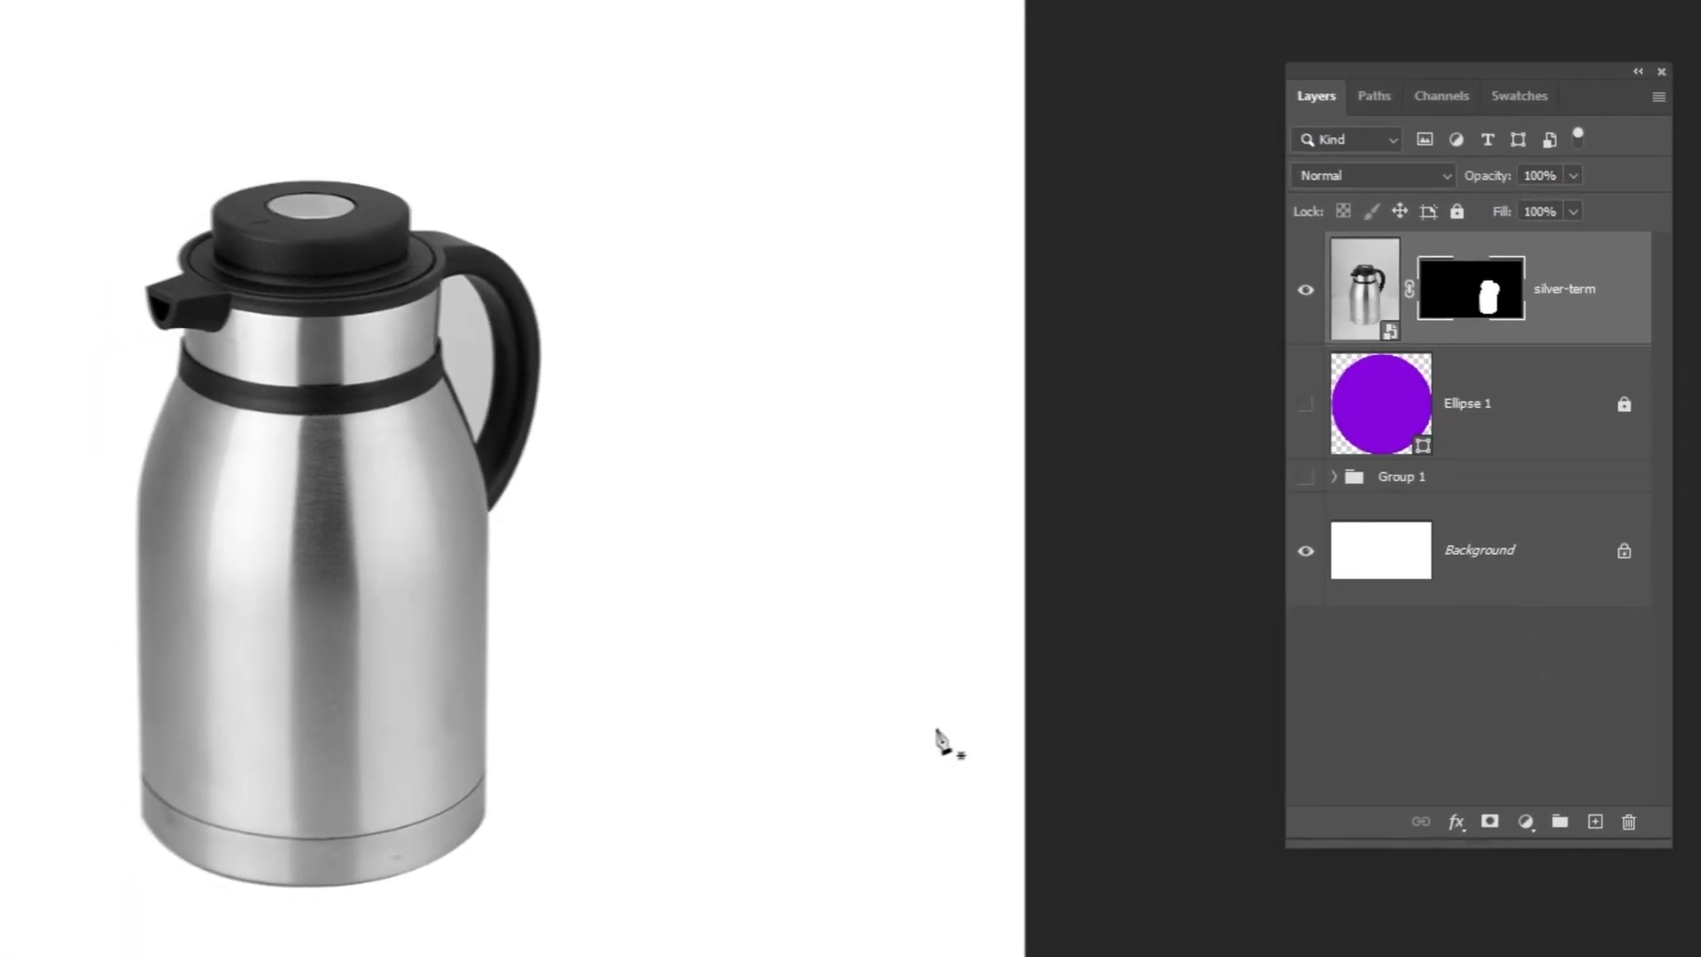
{"action": "left_click_drag", "start_coordinate": [933, 742], "coordinate": [511, 530]}
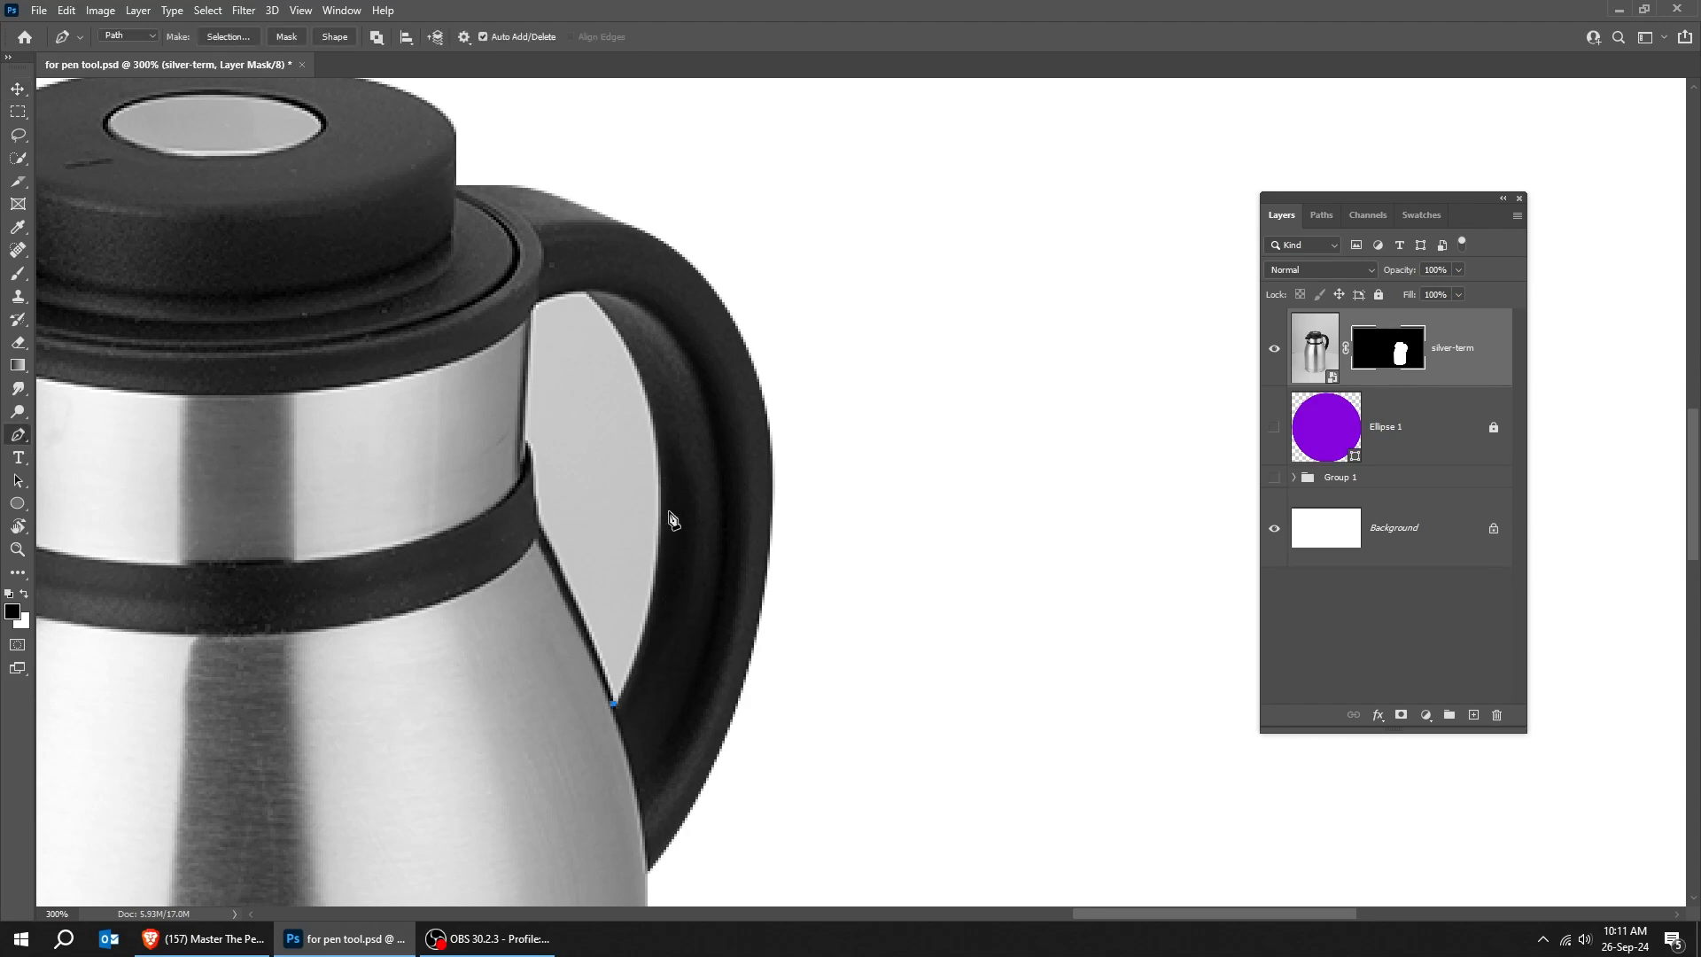
{"action": "mouse_move", "coordinate": [667, 400]}
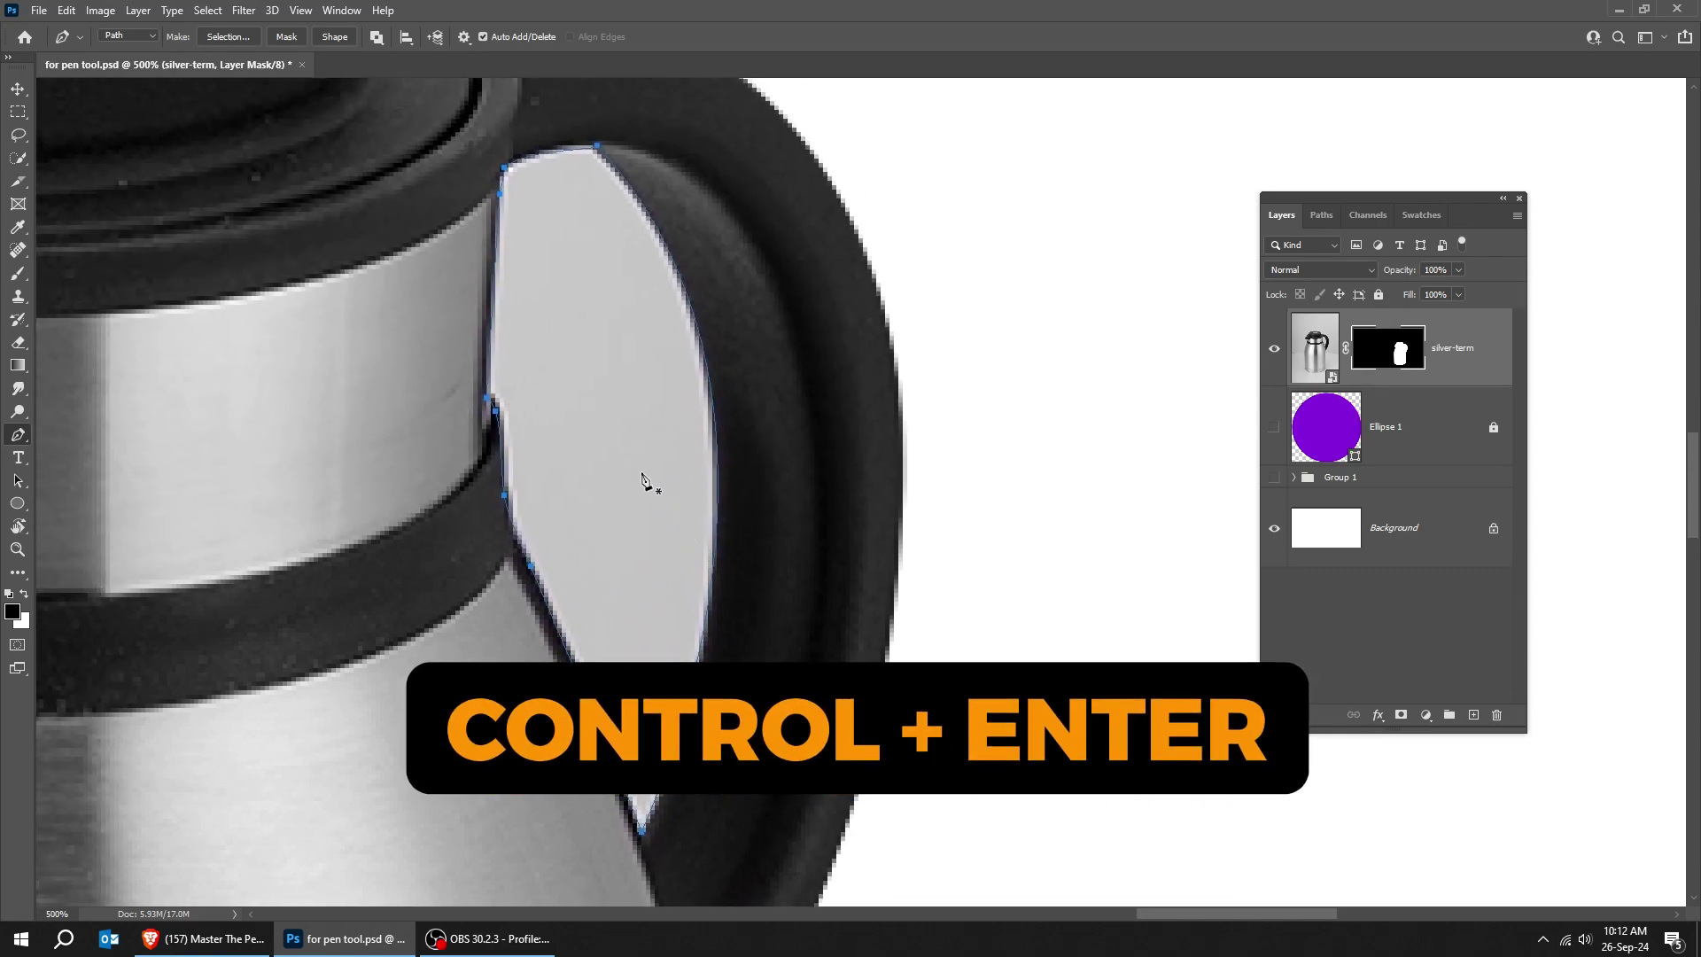
- Select the handle-gap path and paint it black on the mask with a 100% flow brush
{"action": "key", "text": "ctrl+enter"}
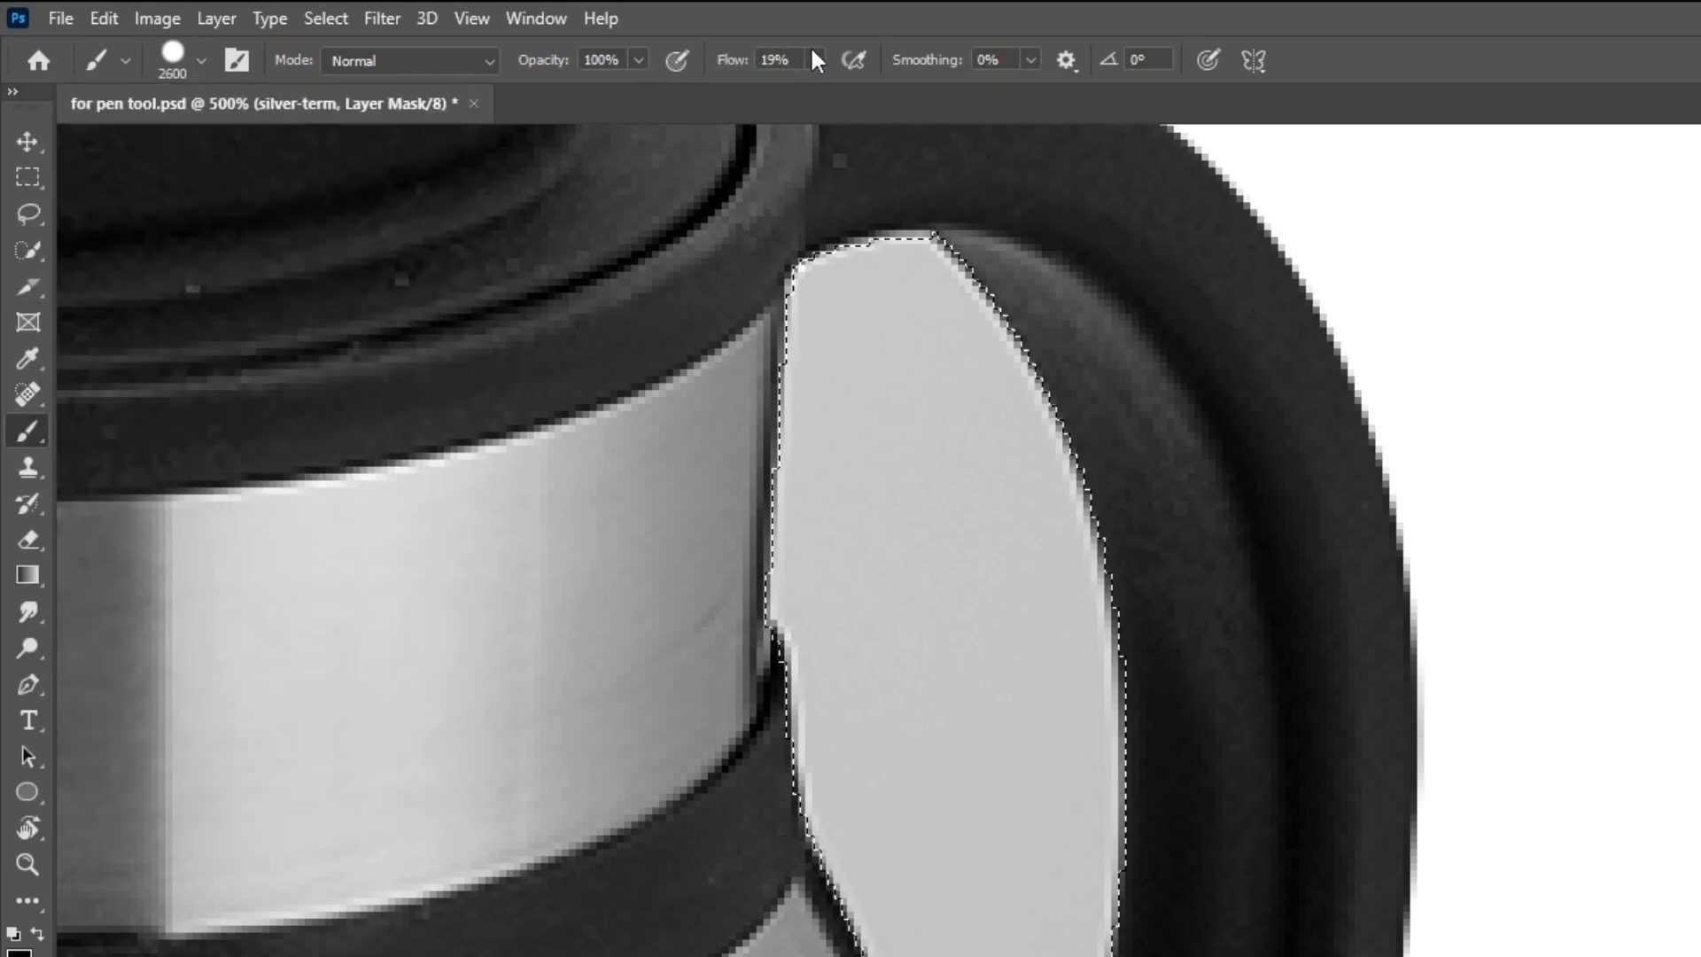
{"action": "type", "text": "100"}
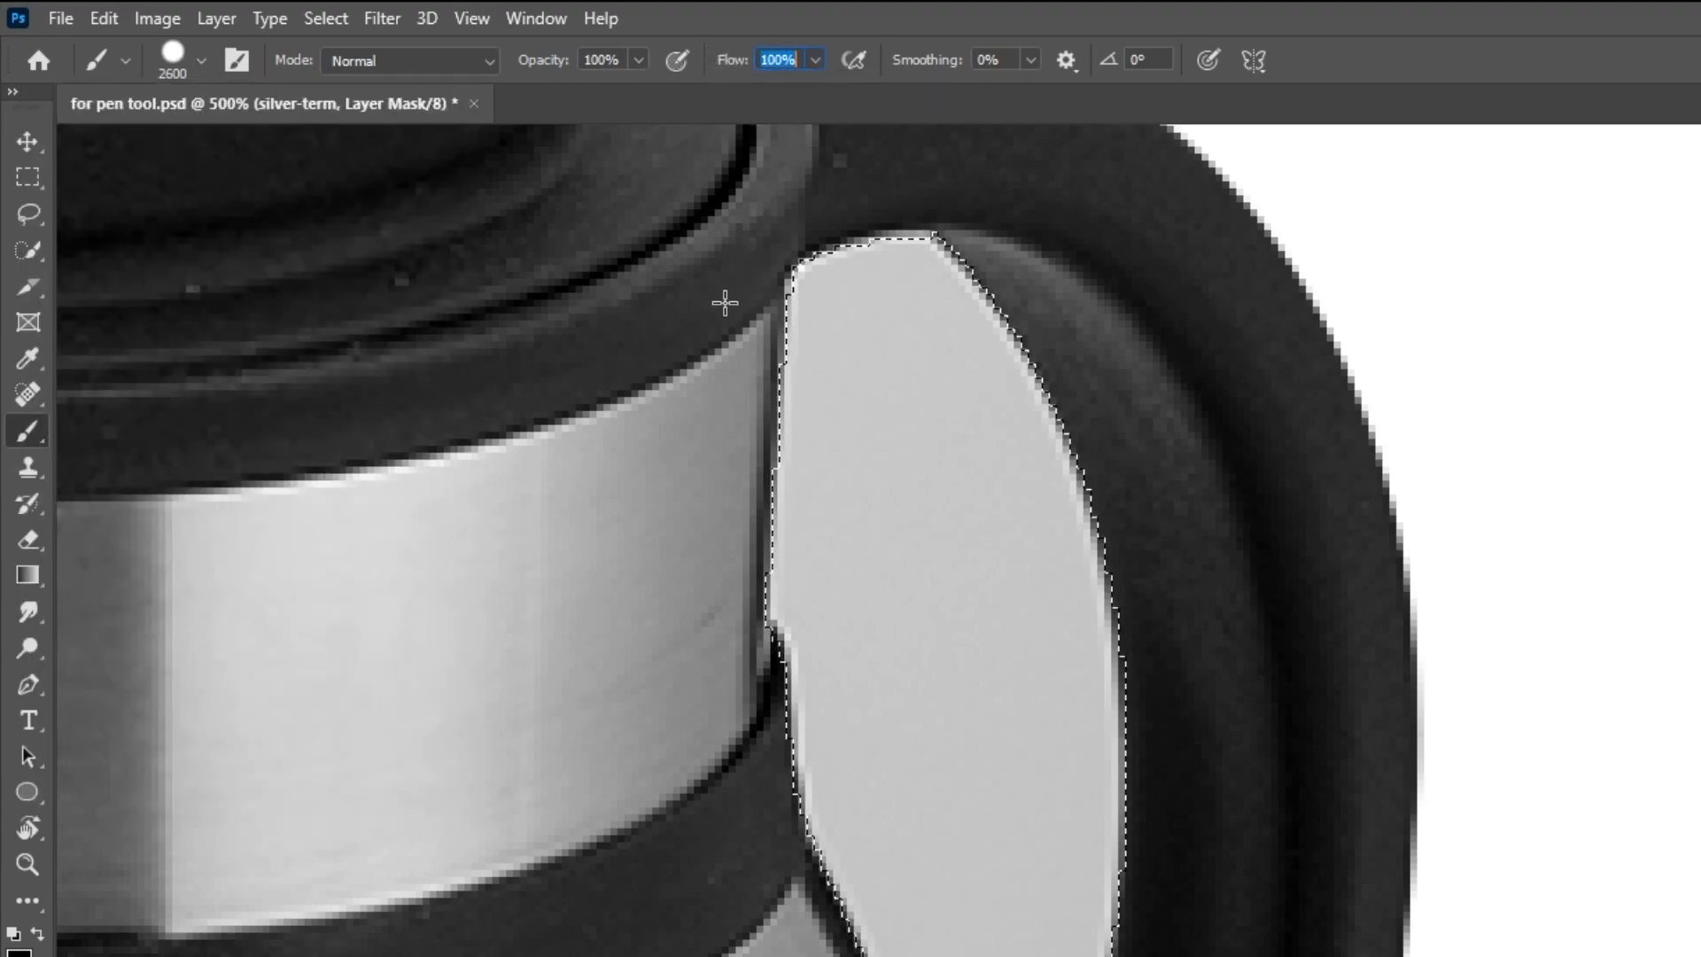
{"action": "left_click", "coordinate": [206, 60]}
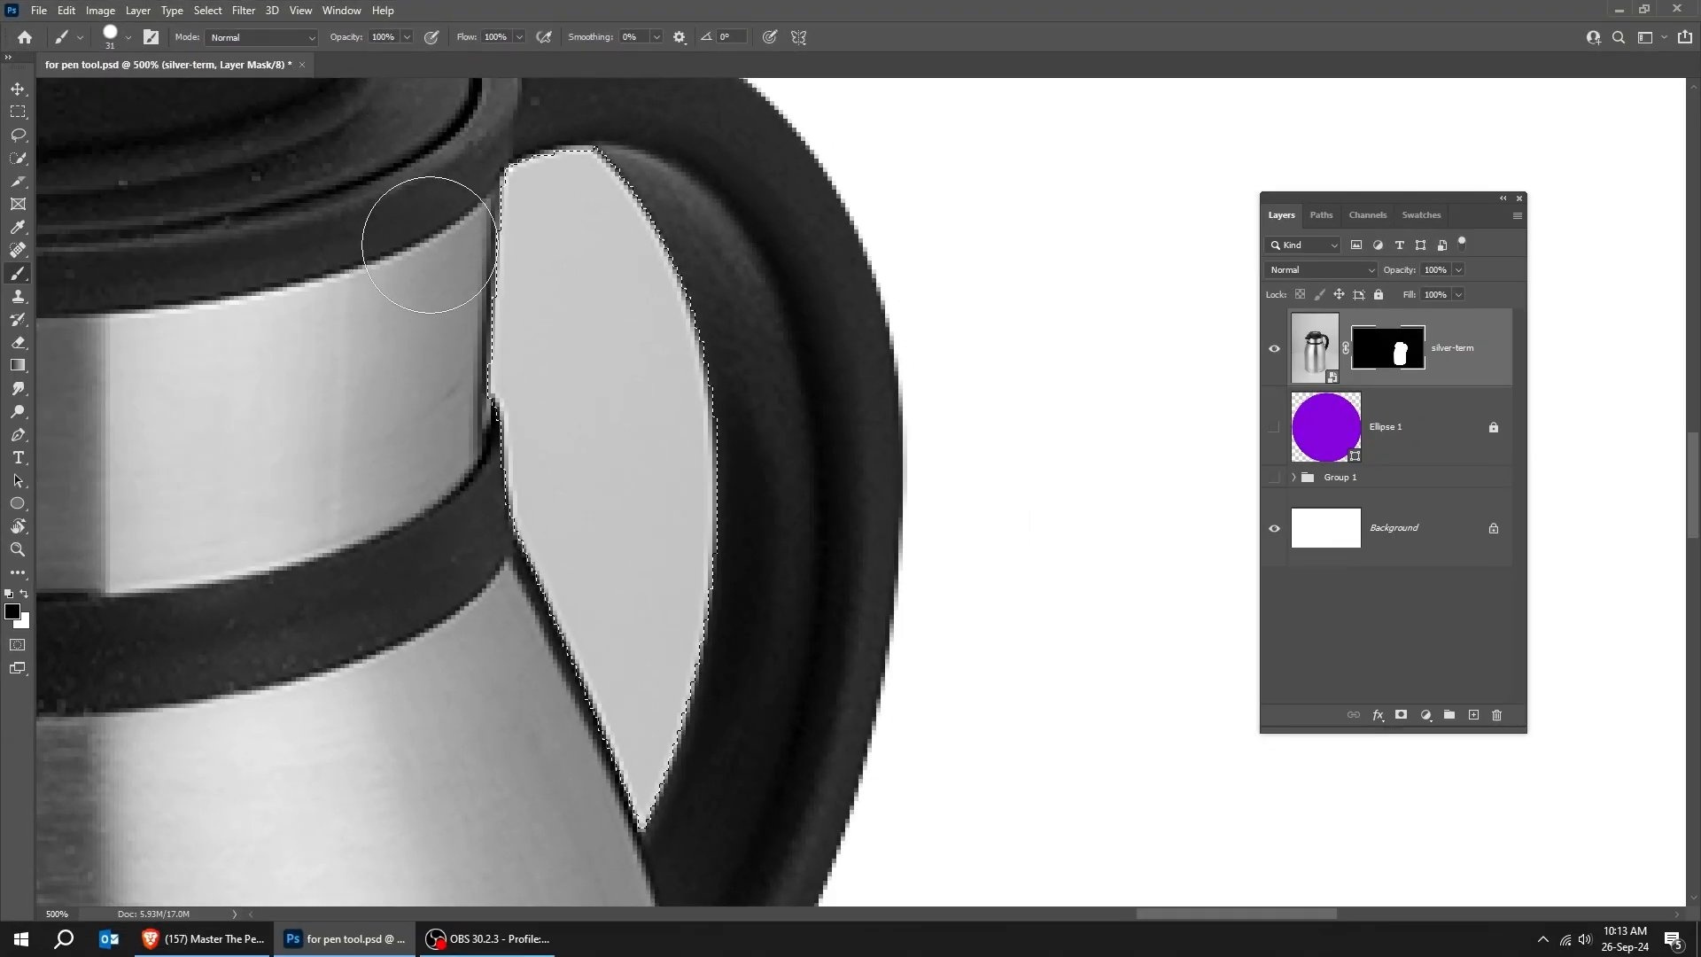
{"action": "left_click_drag", "start_coordinate": [427, 244], "coordinate": [583, 510]}
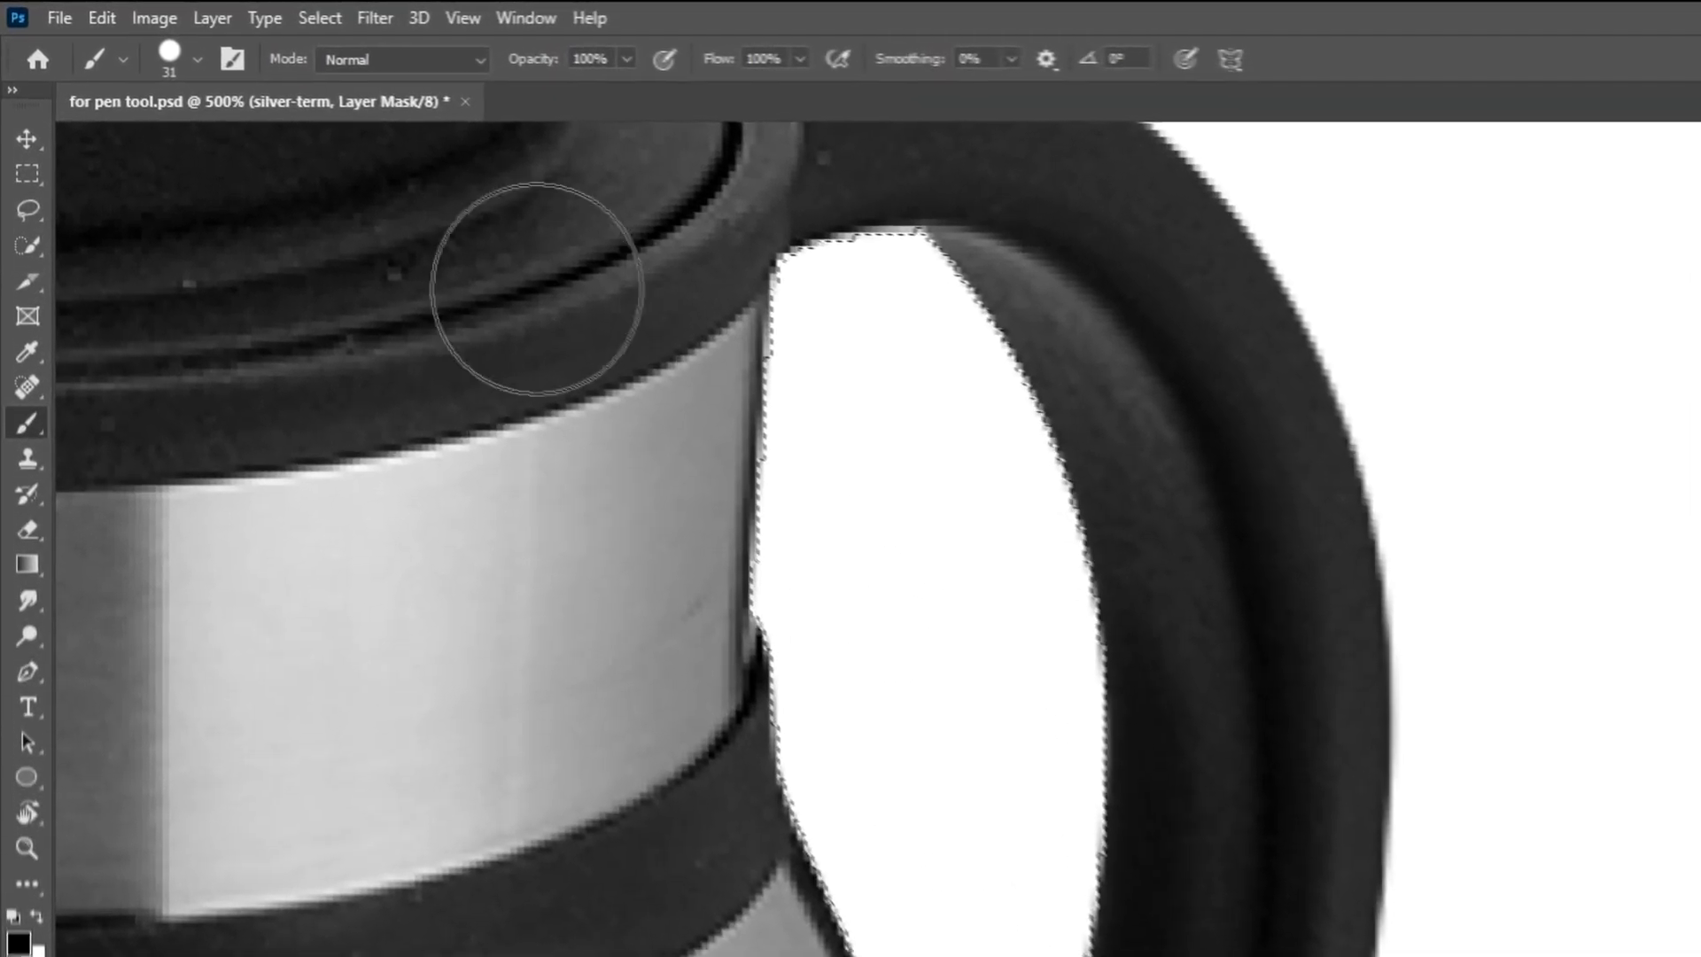
{"action": "left_click", "coordinate": [319, 18]}
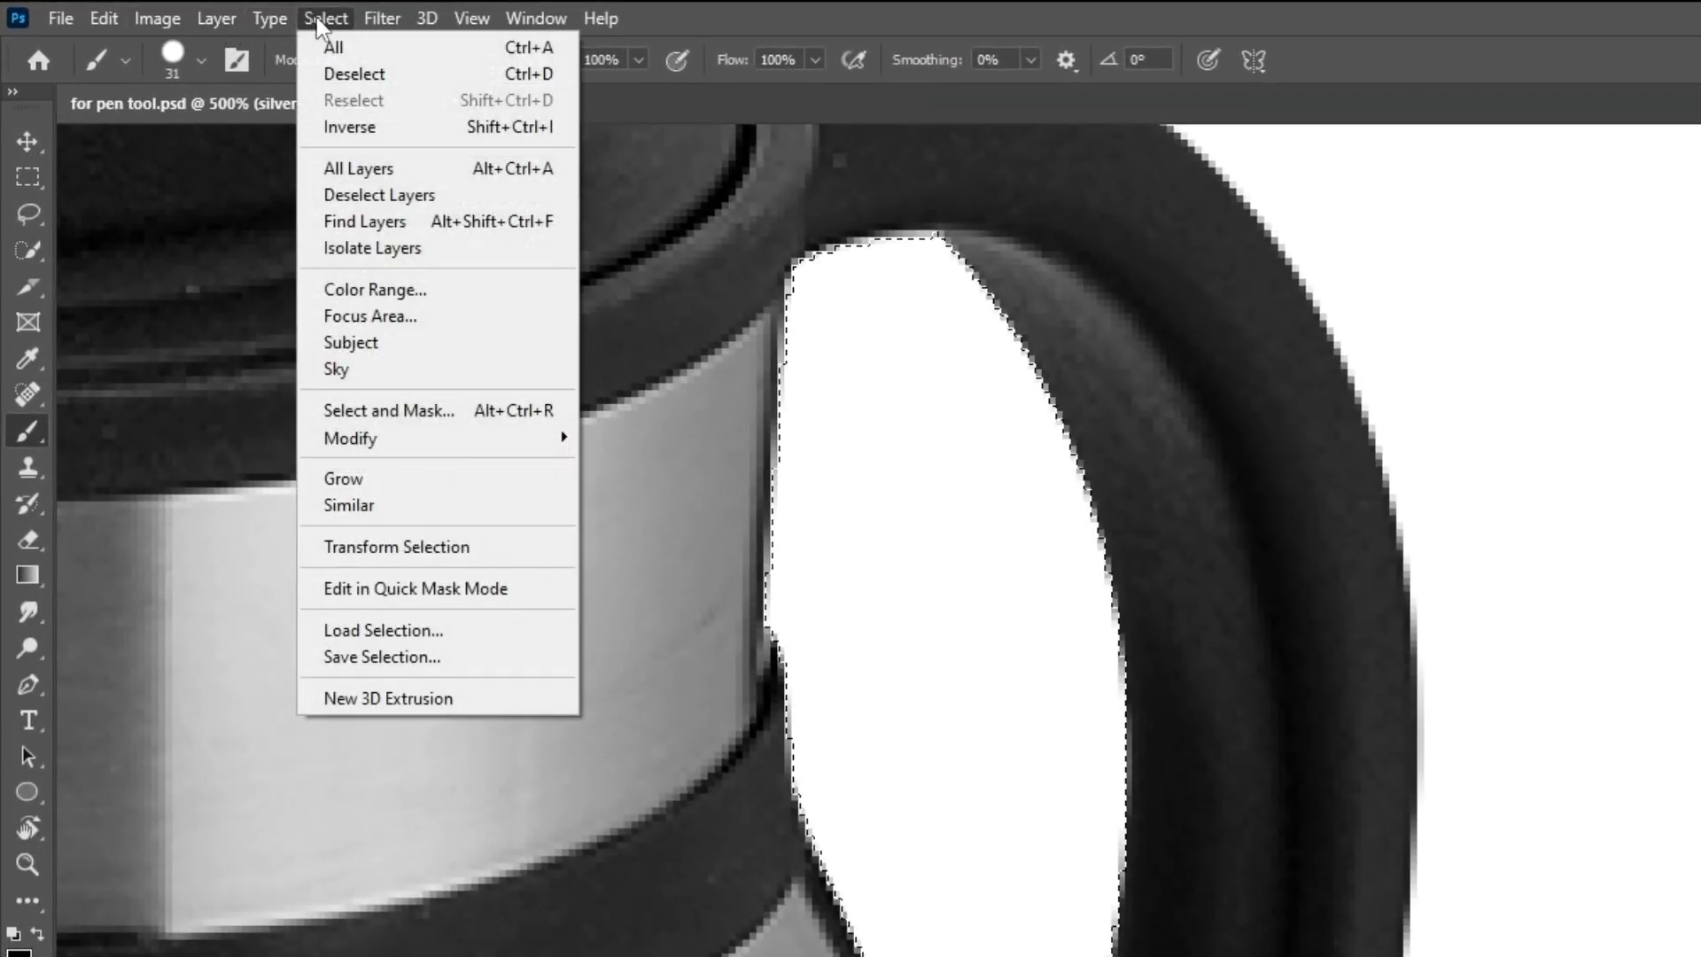